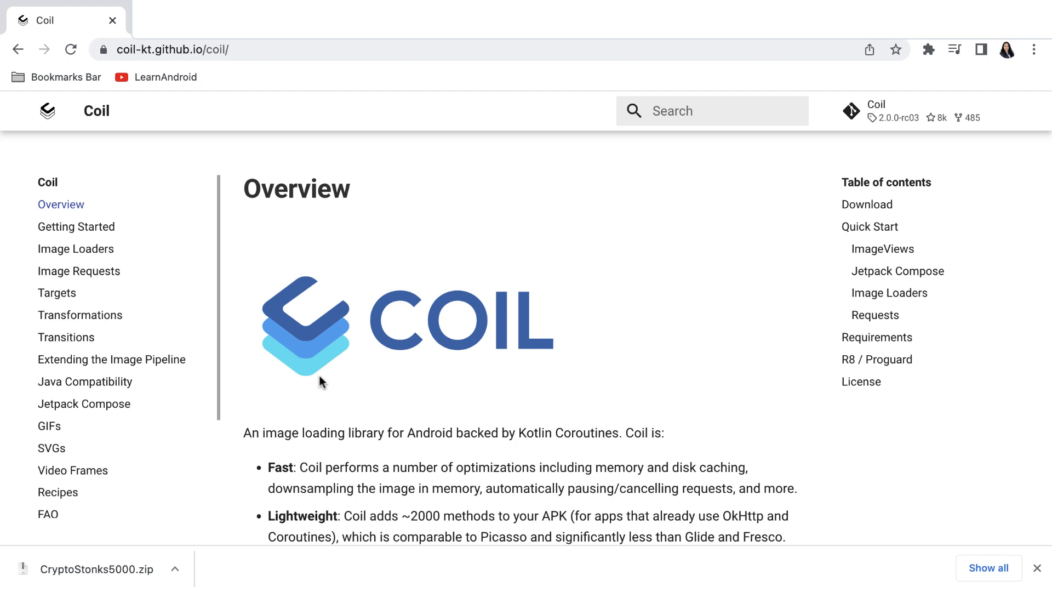
scroll("down", 3)
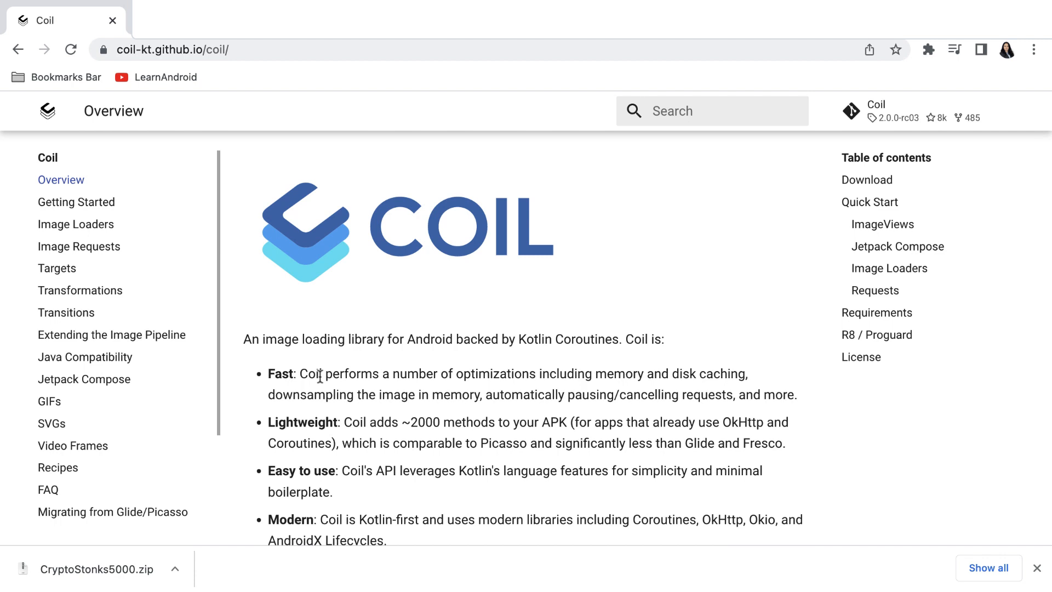
scroll("down", 3)
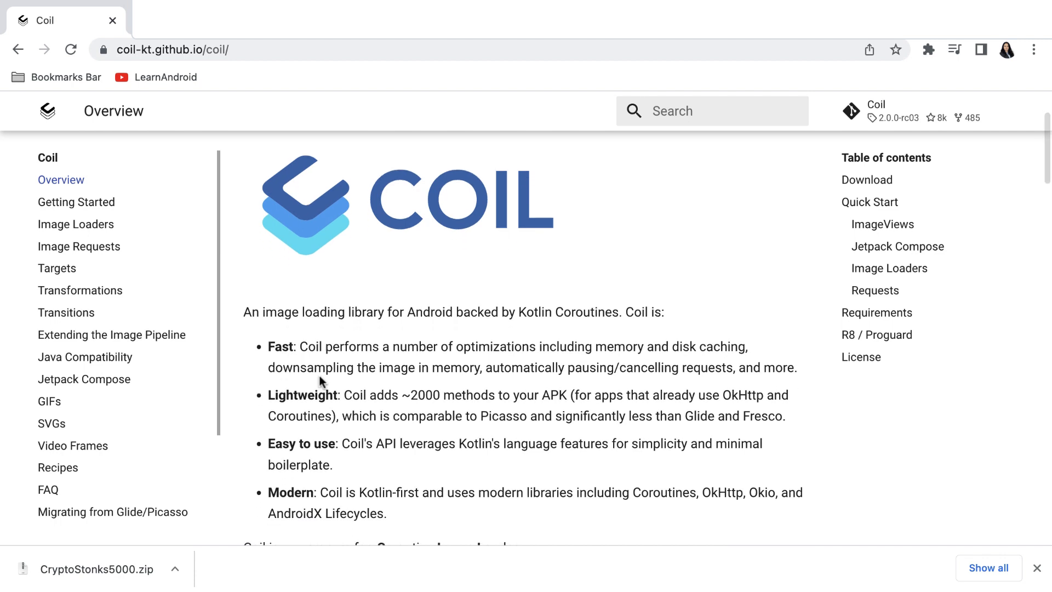
scroll("down", 3)
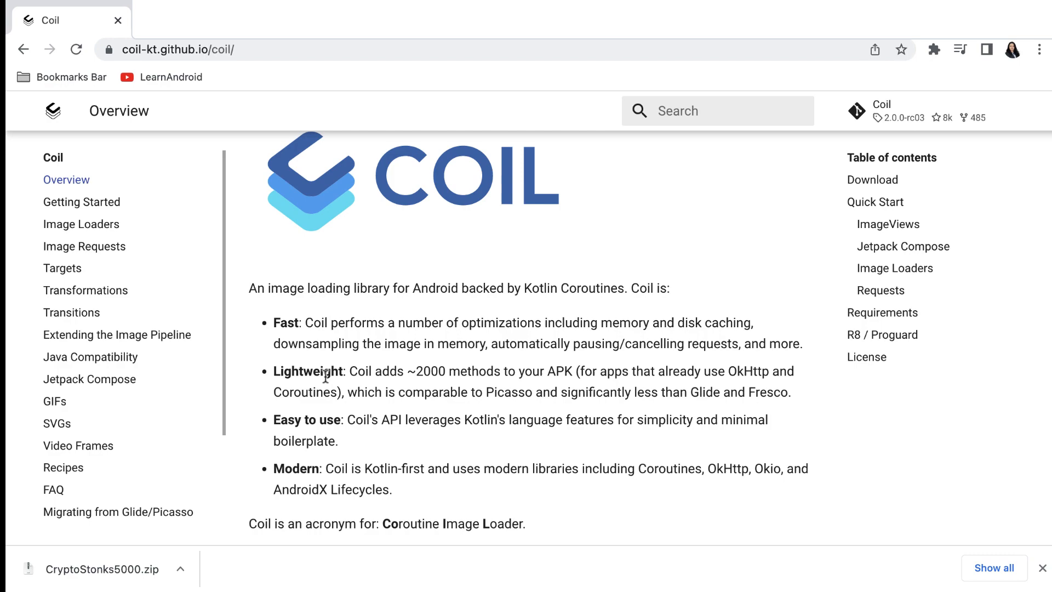